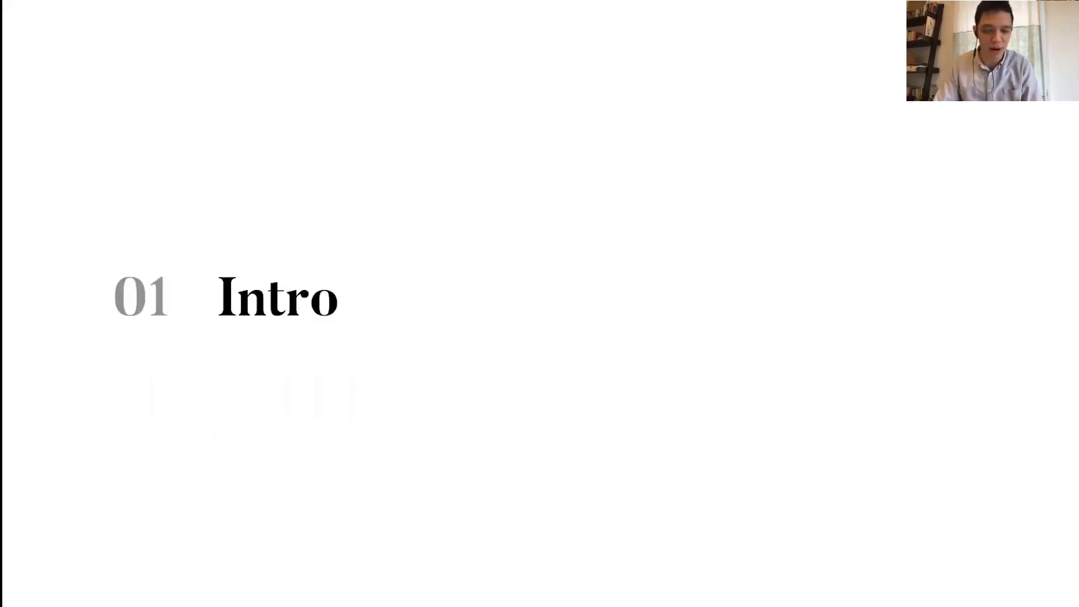
# Step: Advance from the Intro title slide to the introduction slide listing 'Vanity features'
pyautogui.press('Right')
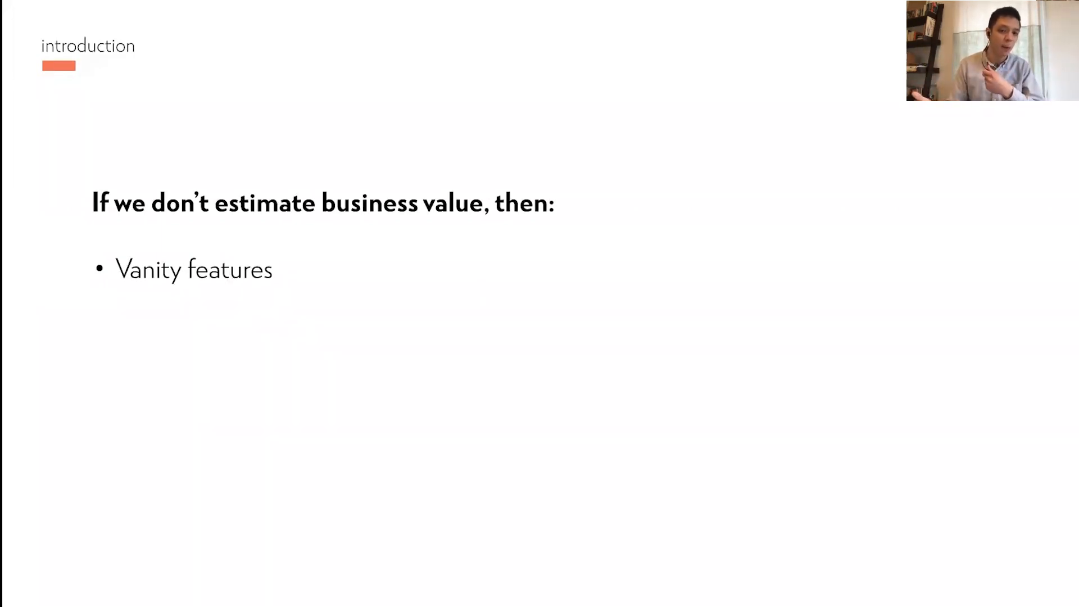
# Step: Reveal bullets contrasting lower-maturity outcomes like HIPPO decisions with higher-maturity high-impact features
pyautogui.press('Right')
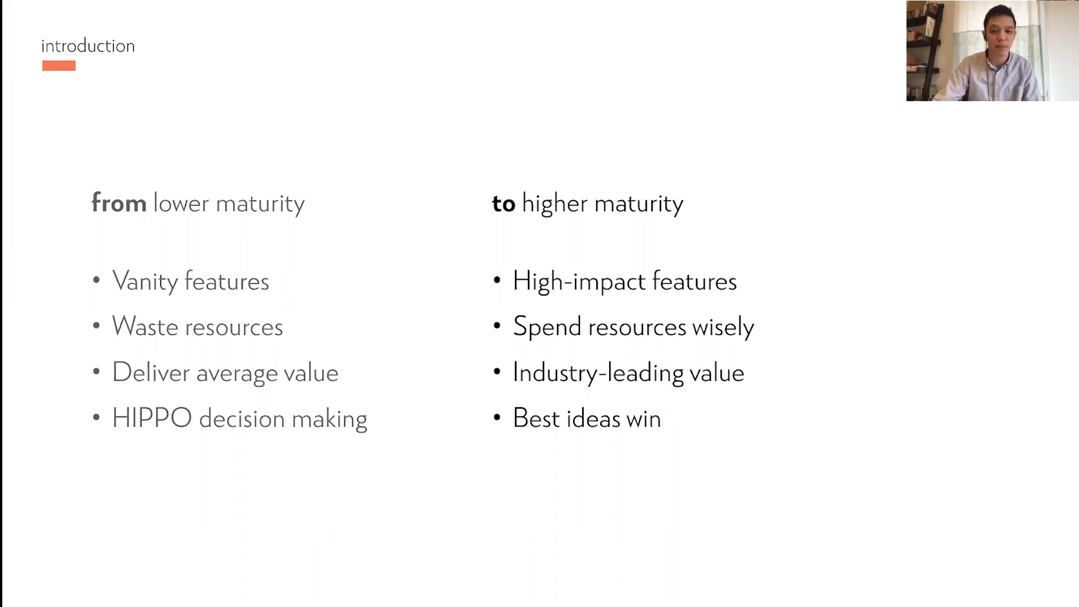
pyautogui.press('right')
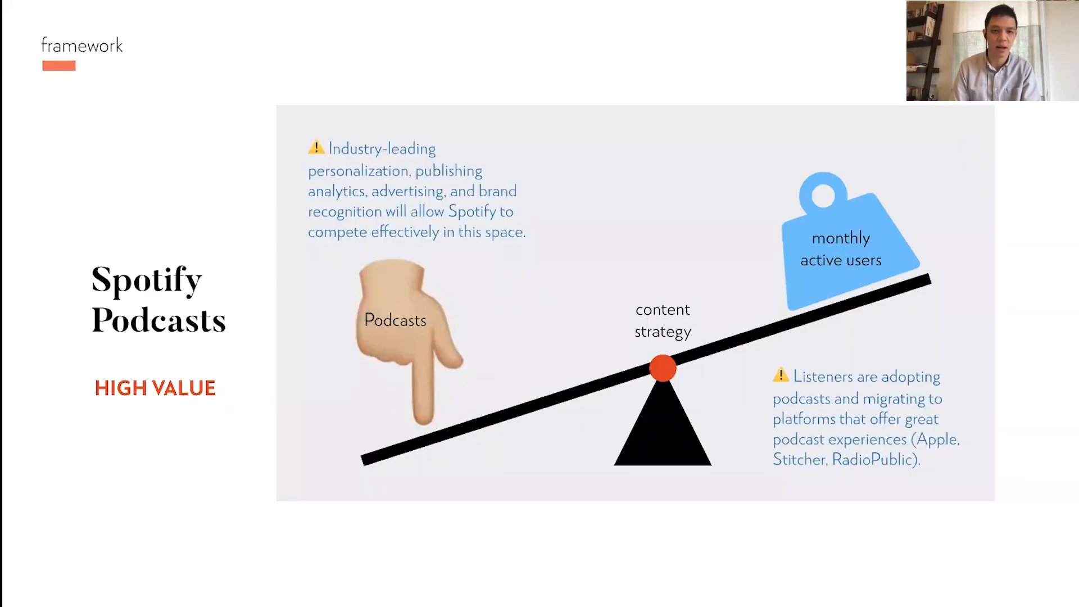
pyautogui.press('Right')
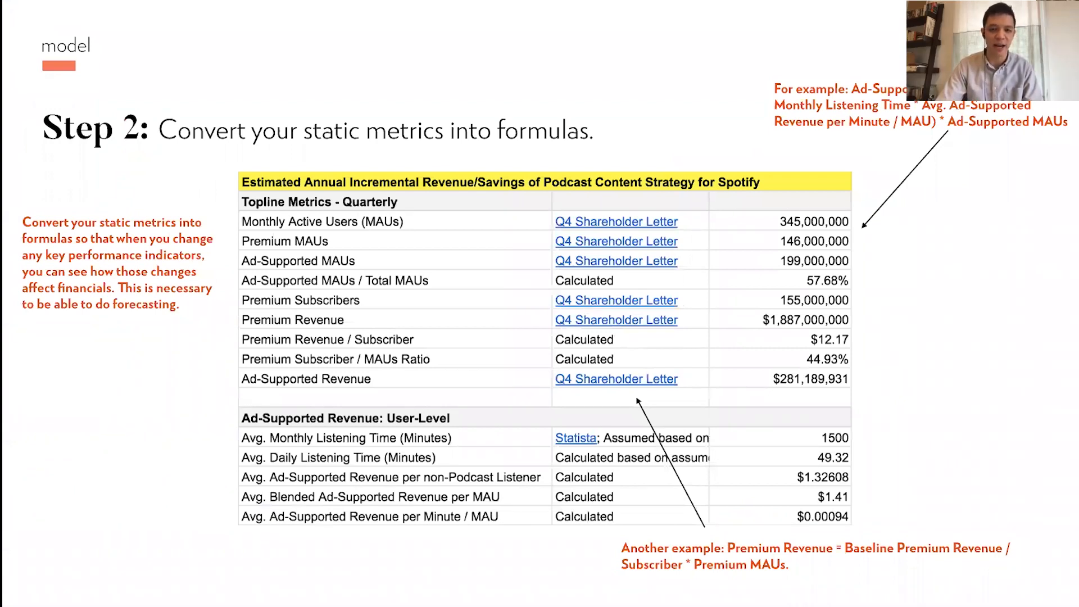
# Step: Advance from the Step 2 formulas slide to the Step 3 podcast engagement and royalty assumptions slide
pyautogui.press('right')
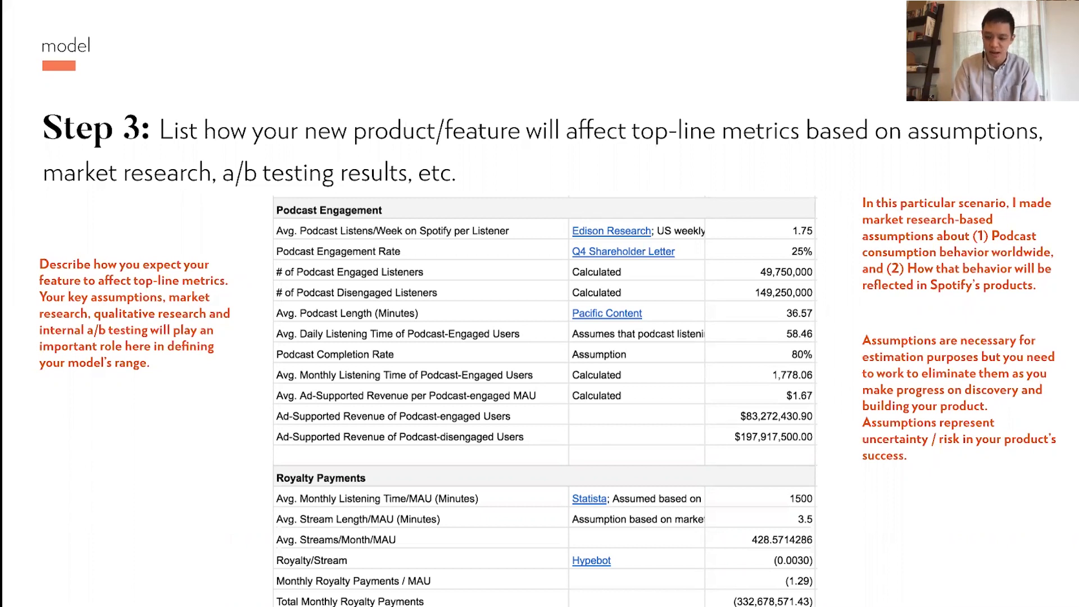
# Step: Advance from the Step 3 assumptions slide to Step 4's Low, Medium and High columns
pyautogui.press('Right')
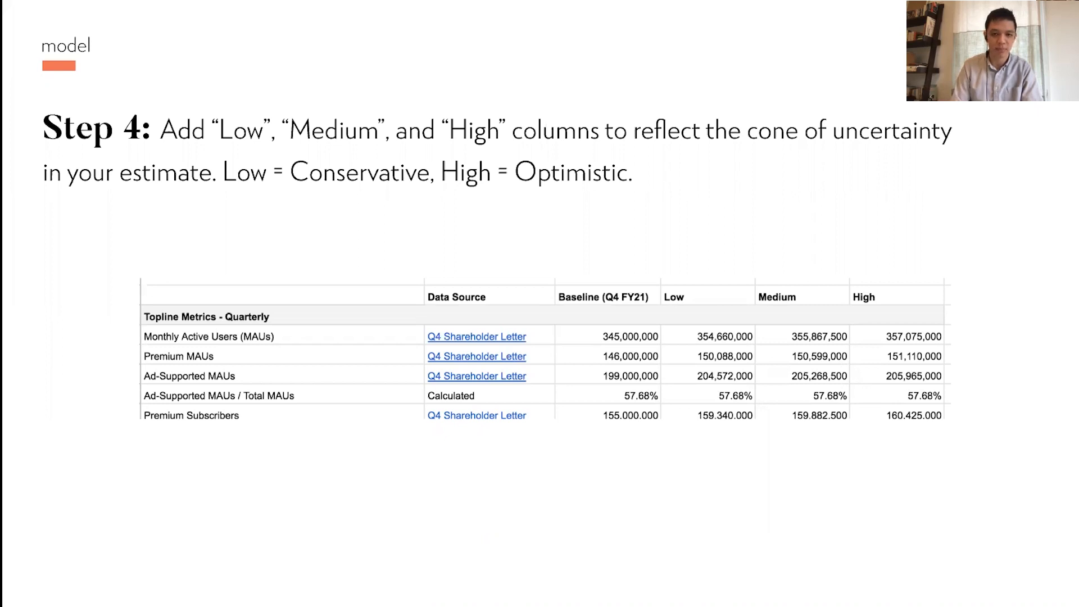
# Step: Advance from Step 4 to the Step 5 slide applying estimated performance ranges
pyautogui.press('right')
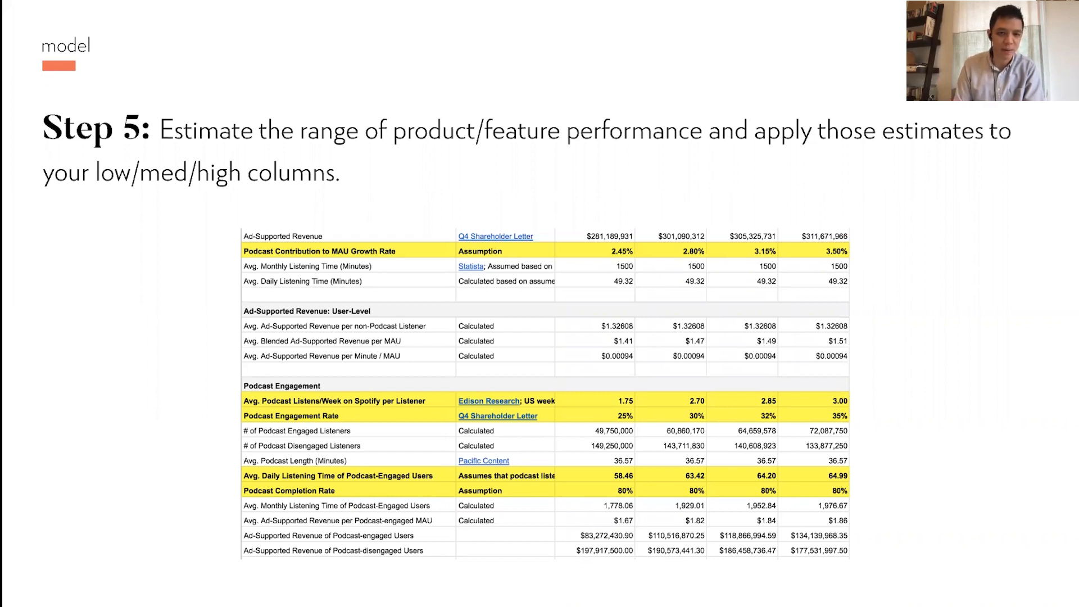
# Step: Scroll forward to the Step 5 slide on checking formulas with the Revenue Model screenshot
pyautogui.scroll(-3)
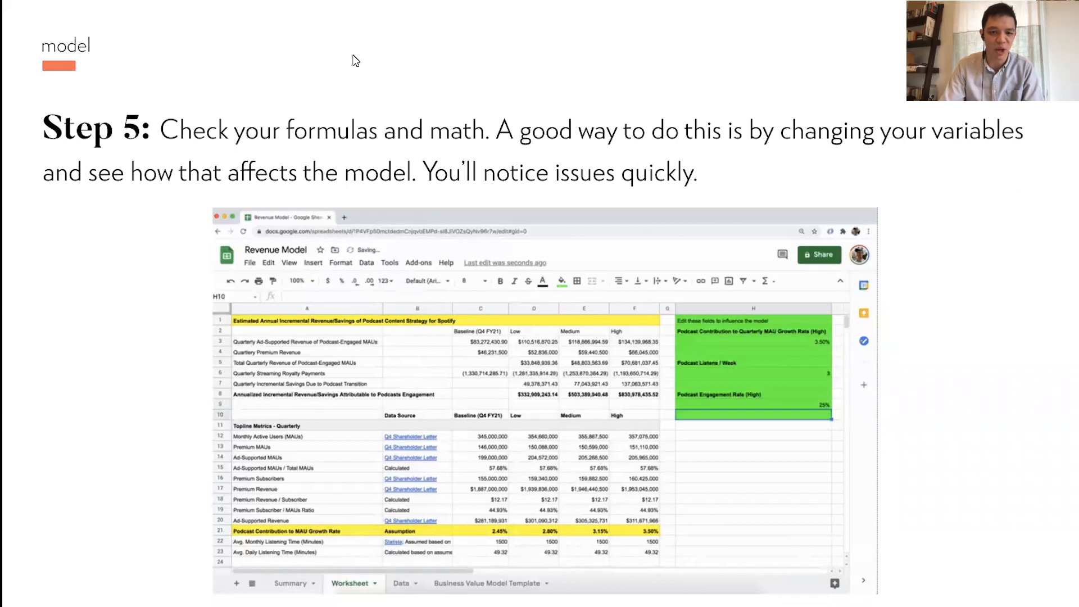
# Step: Type '30%' on the formula-checking slide, moving toward the Step 6 test-drive slide
pyautogui.write('30%')
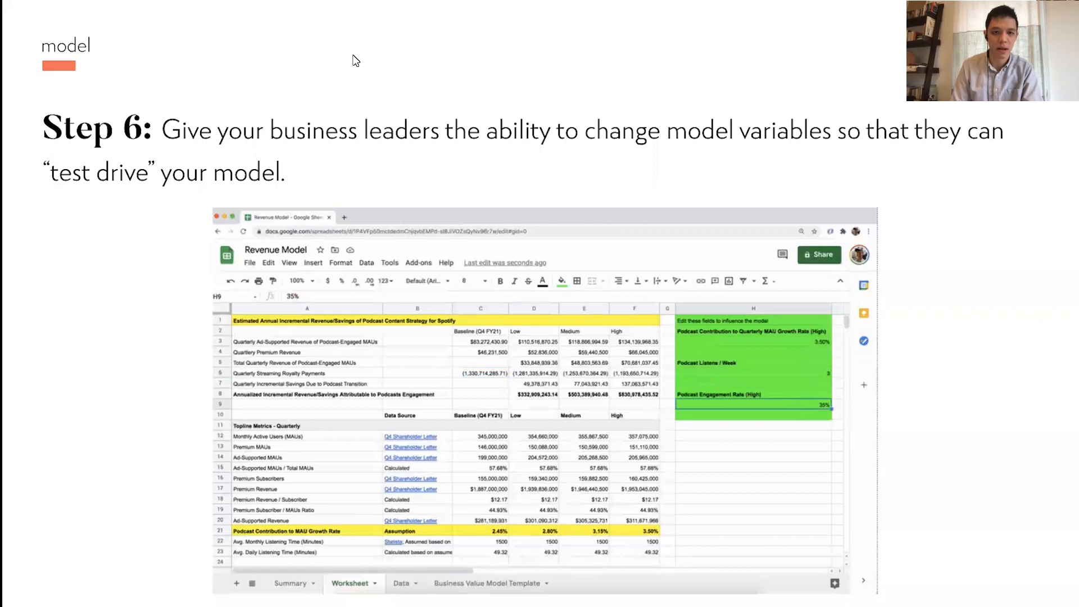
# Step: Advance from Step 6 to the 'Finished!' slide with the low, medium and high estimates spreadsheet
pyautogui.press('right')
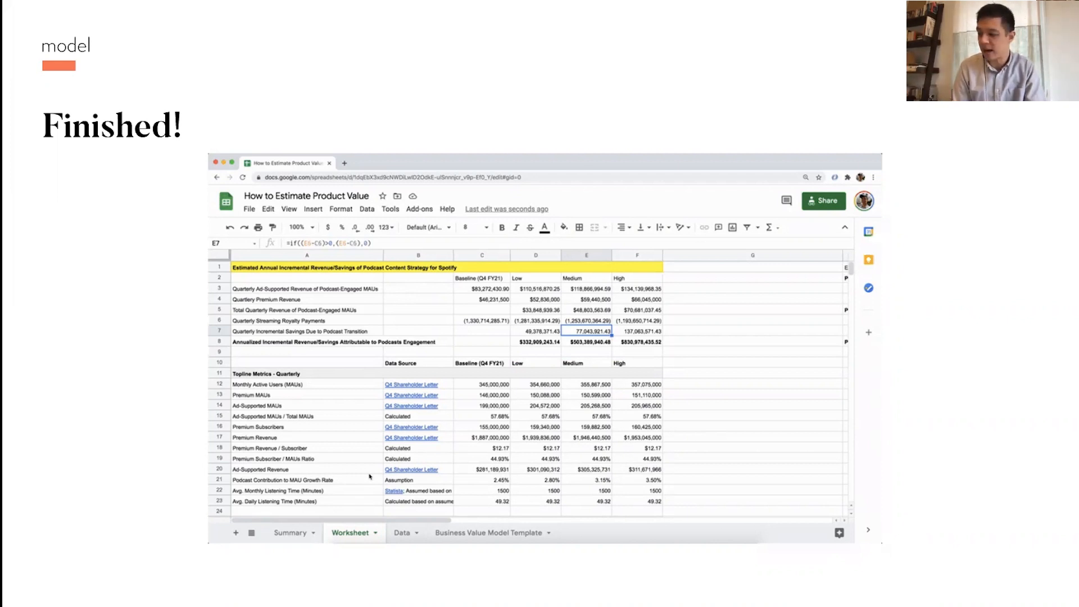
# Step: Advance to the conclusion slide listing 'Work on high-impact features'
pyautogui.press('Right')
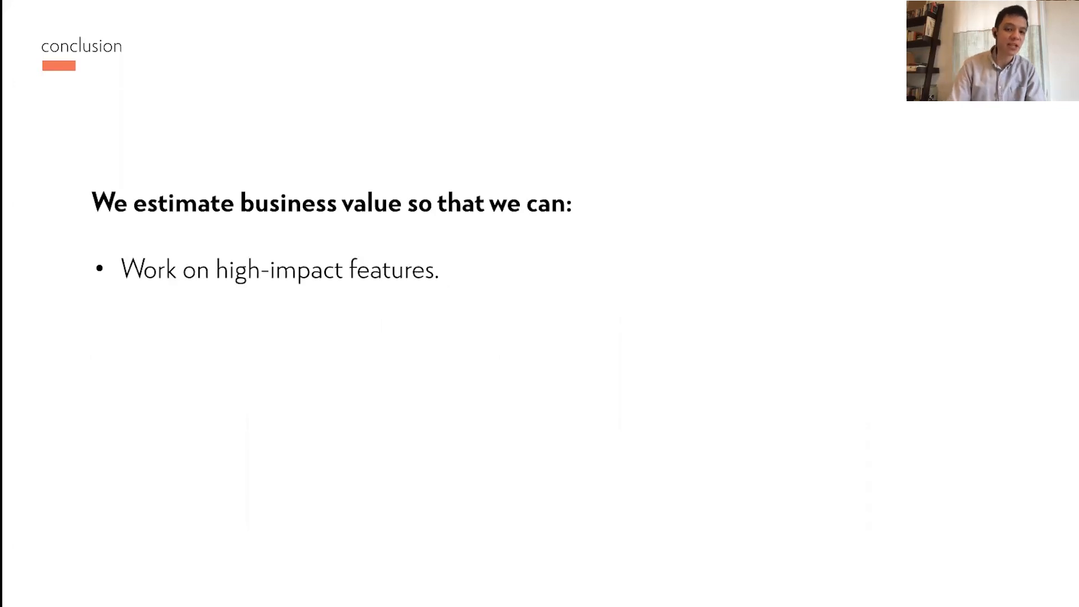